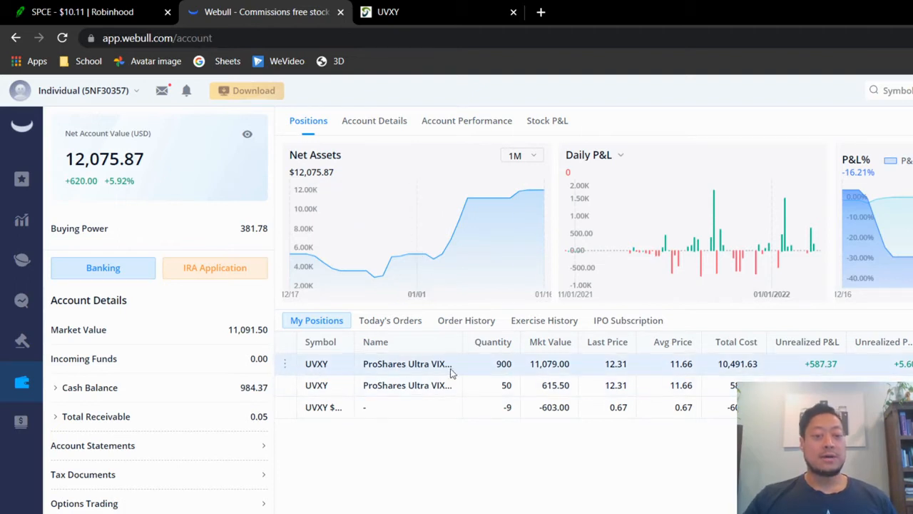
{"action": "mouse_move", "coordinate": [343, 374]}
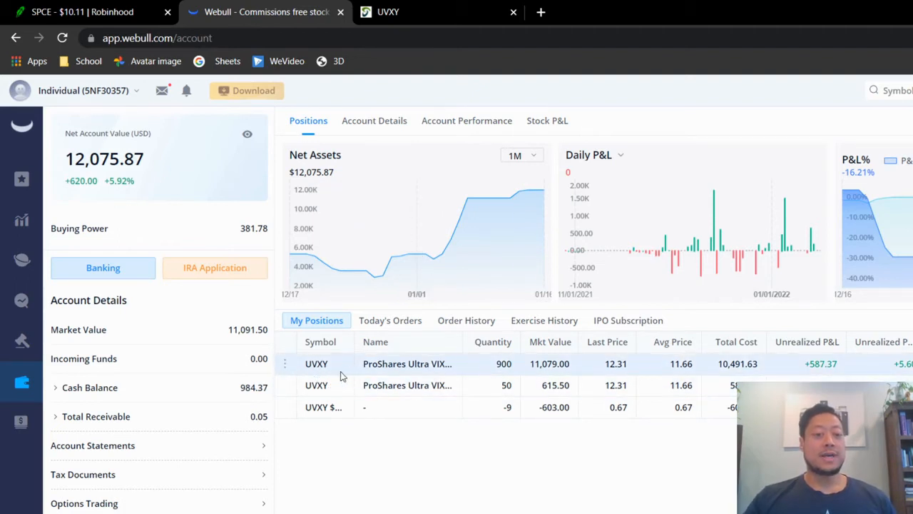
{"action": "mouse_move", "coordinate": [395, 393]}
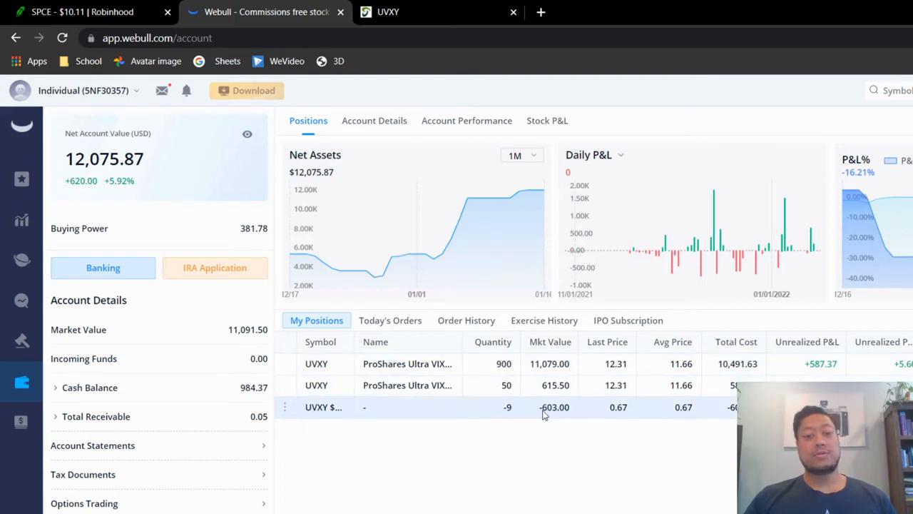
{"action": "mouse_move", "coordinate": [334, 386]}
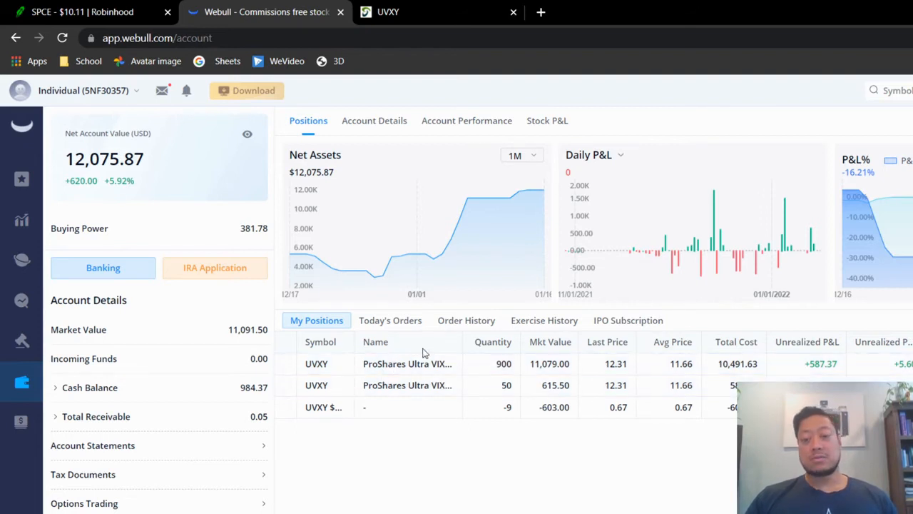
{"action": "mouse_move", "coordinate": [292, 416]}
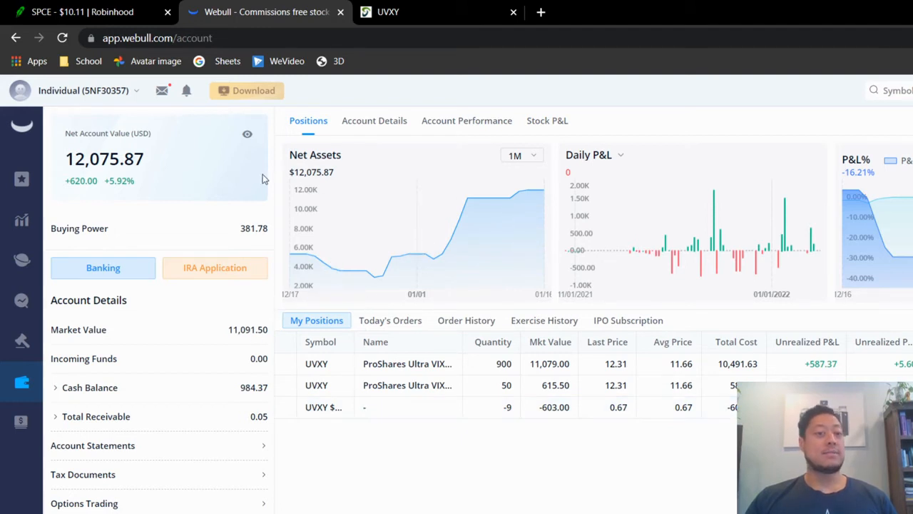
{"action": "mouse_move", "coordinate": [590, 292]}
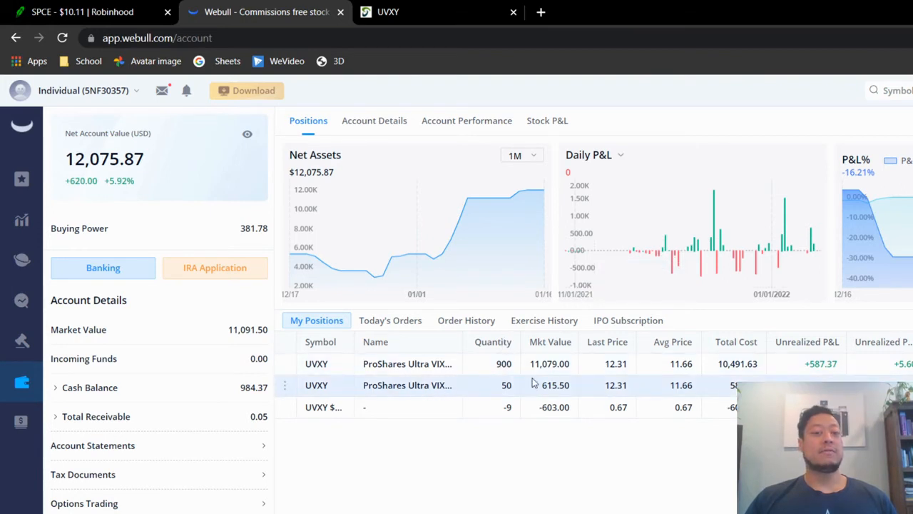
{"action": "mouse_move", "coordinate": [549, 387]}
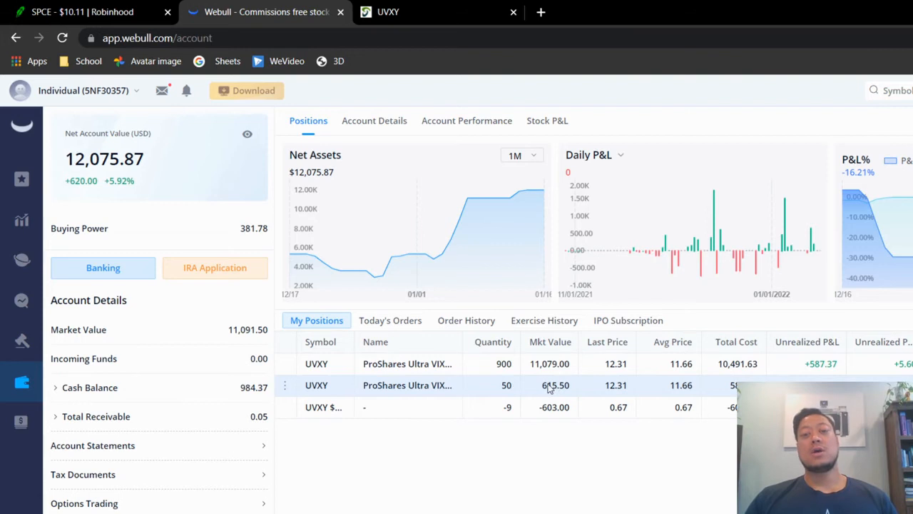
{"action": "mouse_move", "coordinate": [367, 397]}
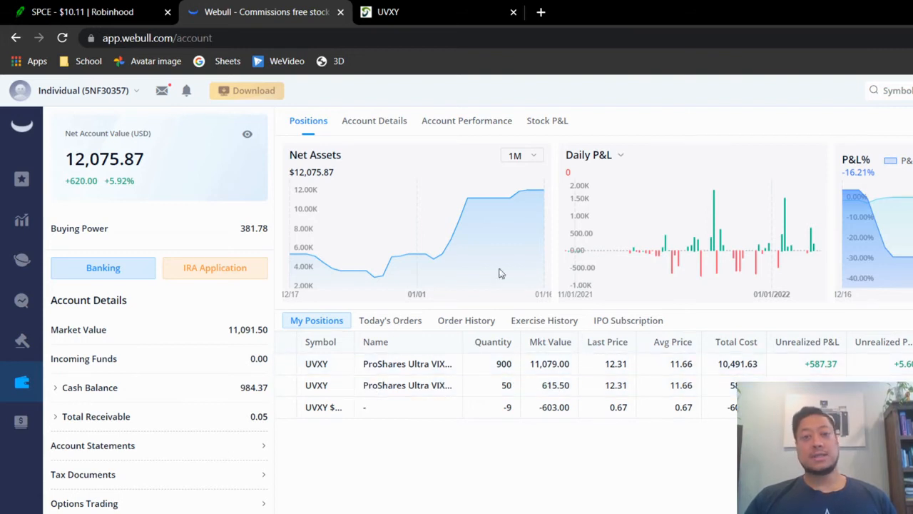
{"action": "mouse_move", "coordinate": [448, 127]}
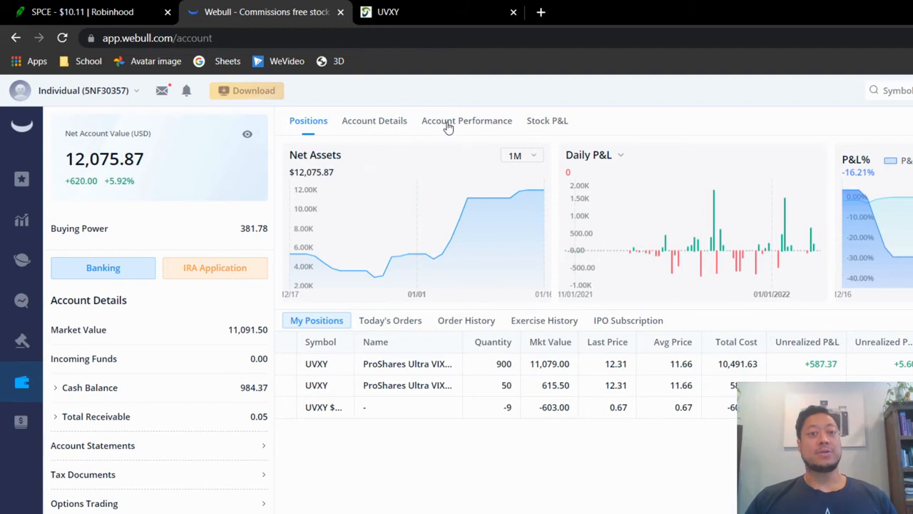
Open Account Performance to view year-to-date P&L of 2,664.97 (24.84%).
{"action": "left_click", "coordinate": [466, 121]}
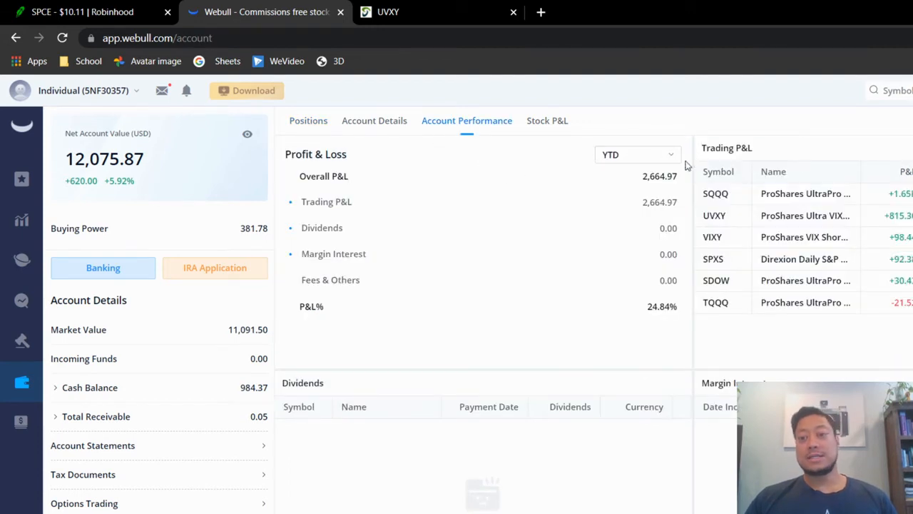
{"action": "mouse_move", "coordinate": [782, 265]}
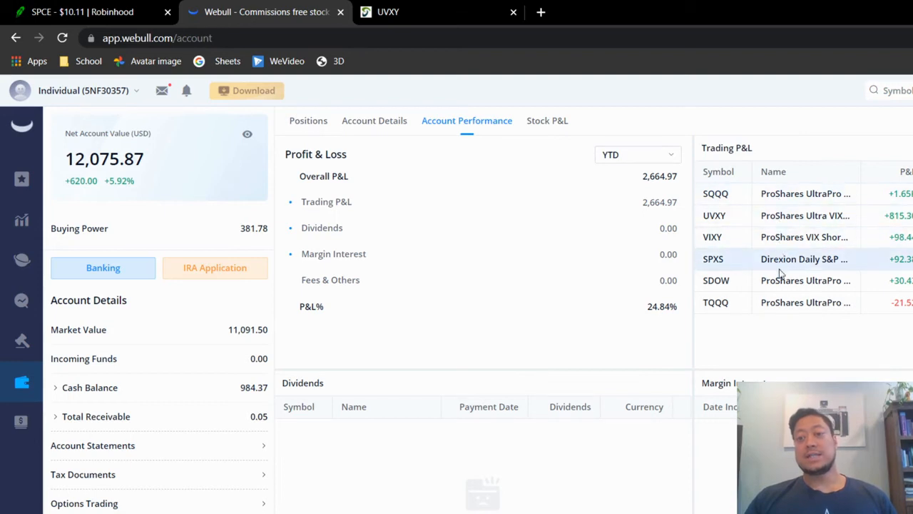
{"action": "mouse_move", "coordinate": [777, 193]}
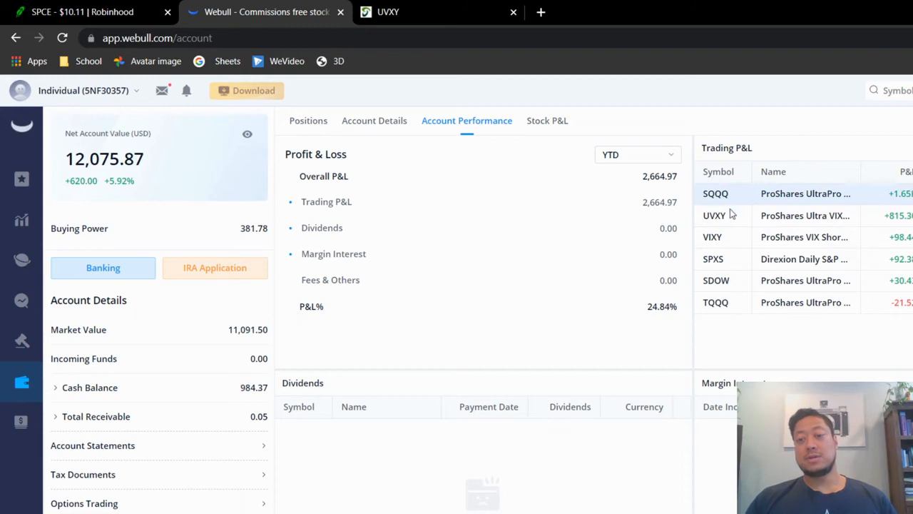
{"action": "mouse_move", "coordinate": [731, 241]}
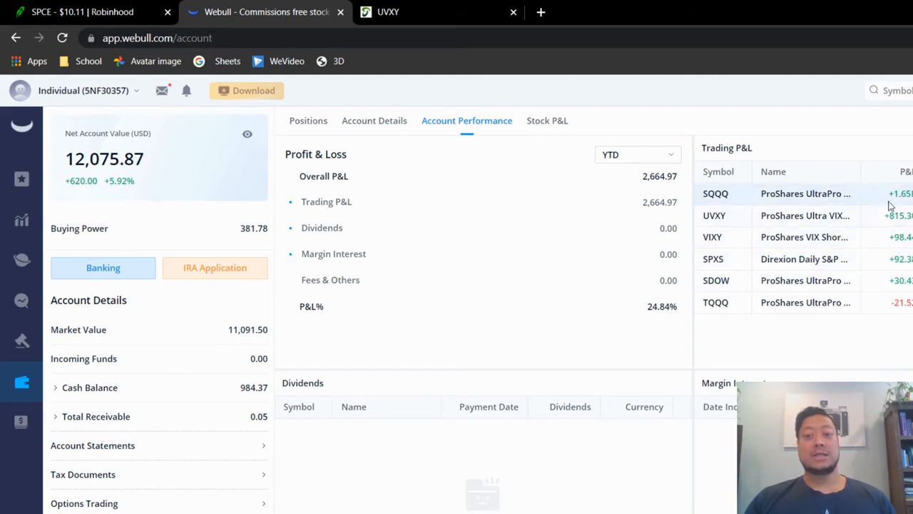
{"action": "mouse_move", "coordinate": [737, 303]}
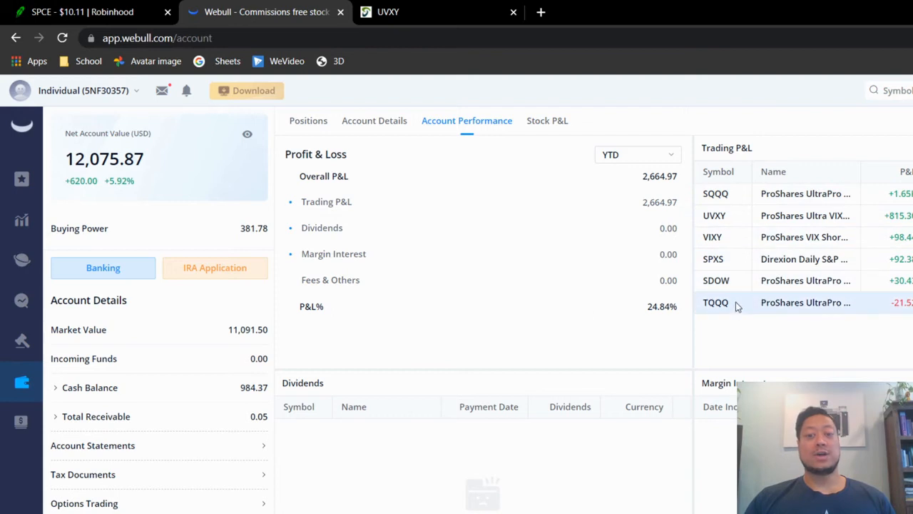
{"action": "mouse_move", "coordinate": [737, 305]}
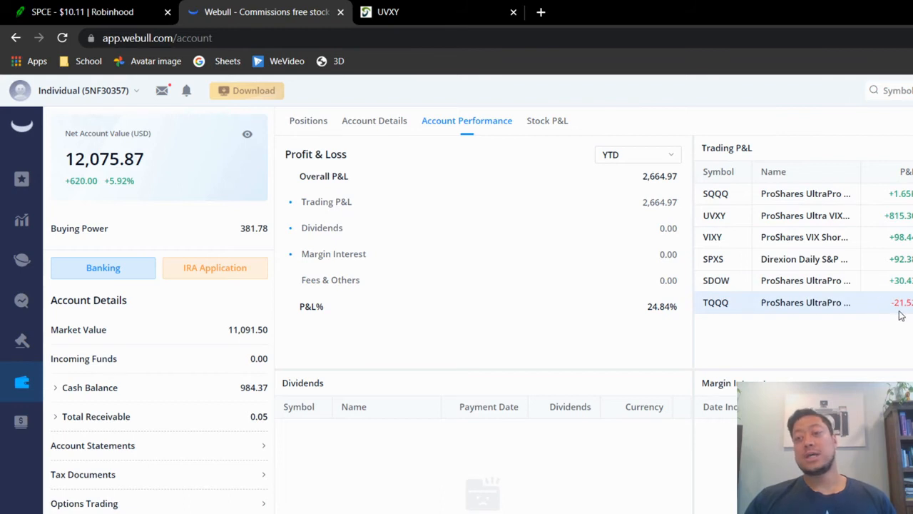
{"action": "mouse_move", "coordinate": [731, 223]}
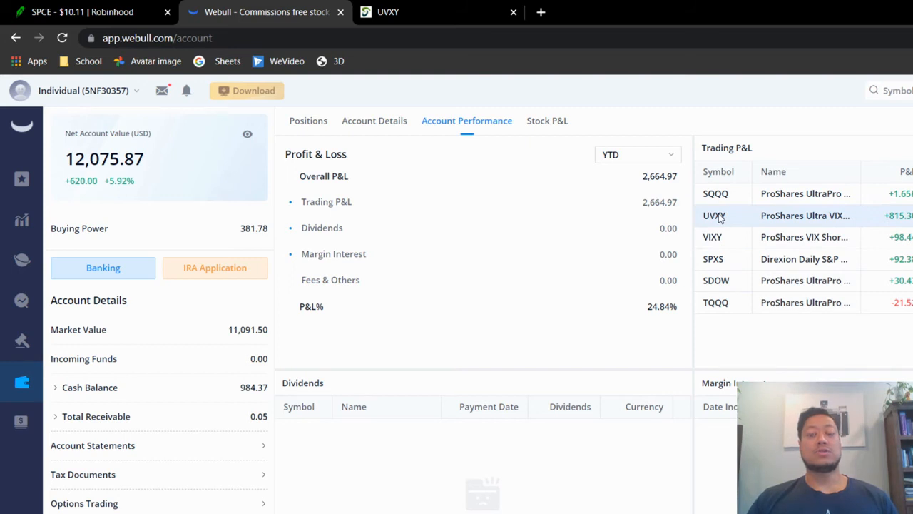
{"action": "mouse_move", "coordinate": [742, 214]}
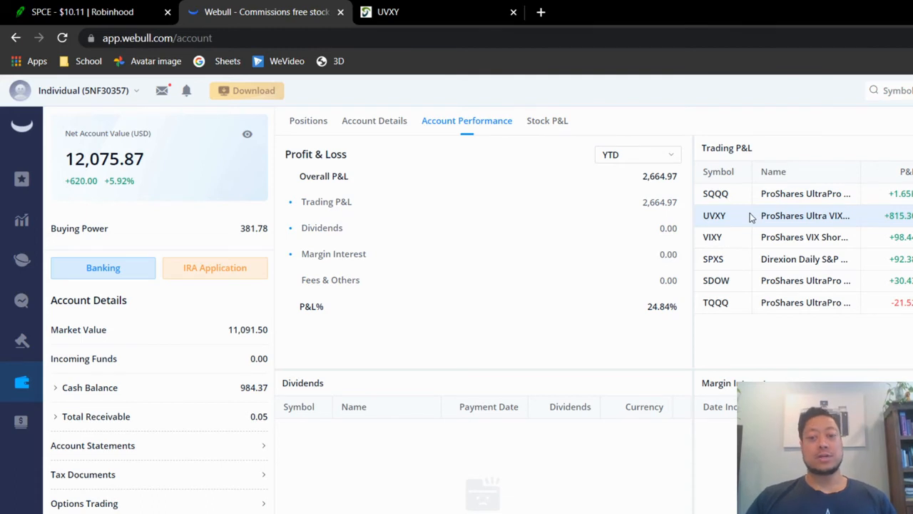
{"action": "mouse_move", "coordinate": [292, 196]}
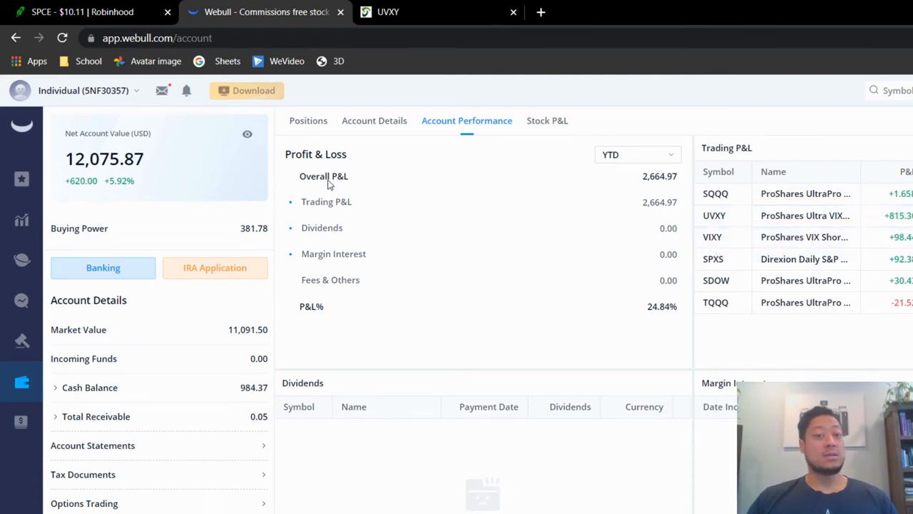
{"action": "mouse_move", "coordinate": [369, 184]}
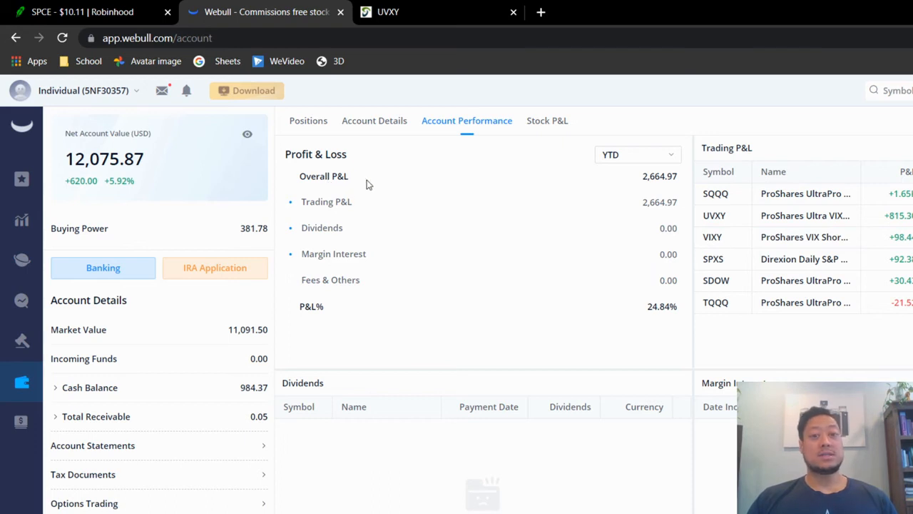
{"action": "mouse_move", "coordinate": [656, 184]}
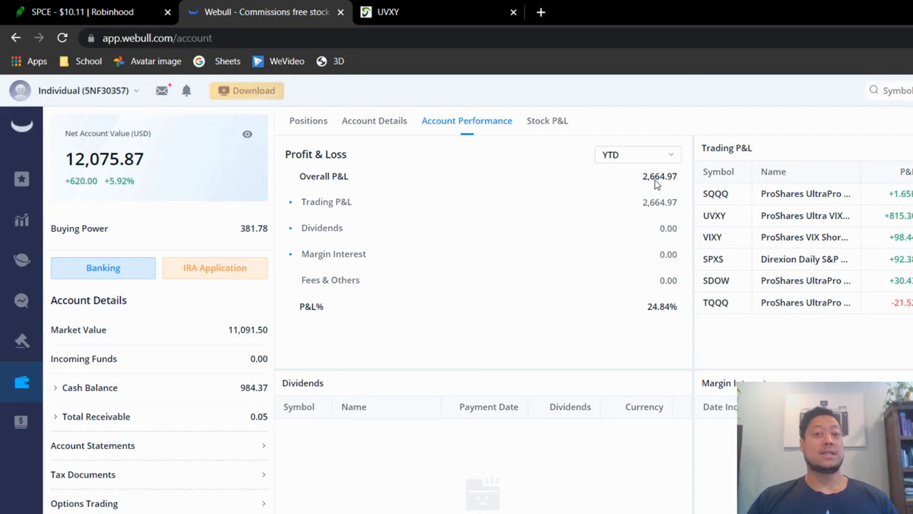
{"action": "mouse_move", "coordinate": [664, 316]}
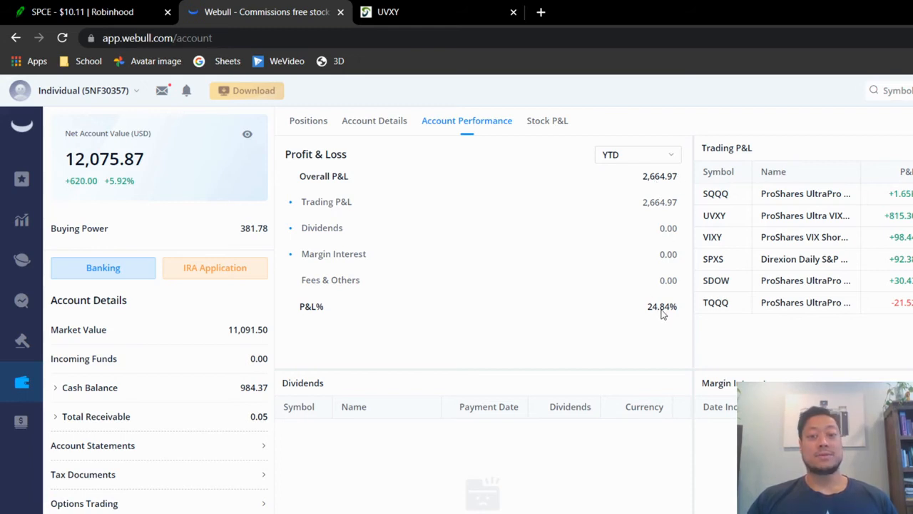
{"action": "mouse_move", "coordinate": [322, 145]}
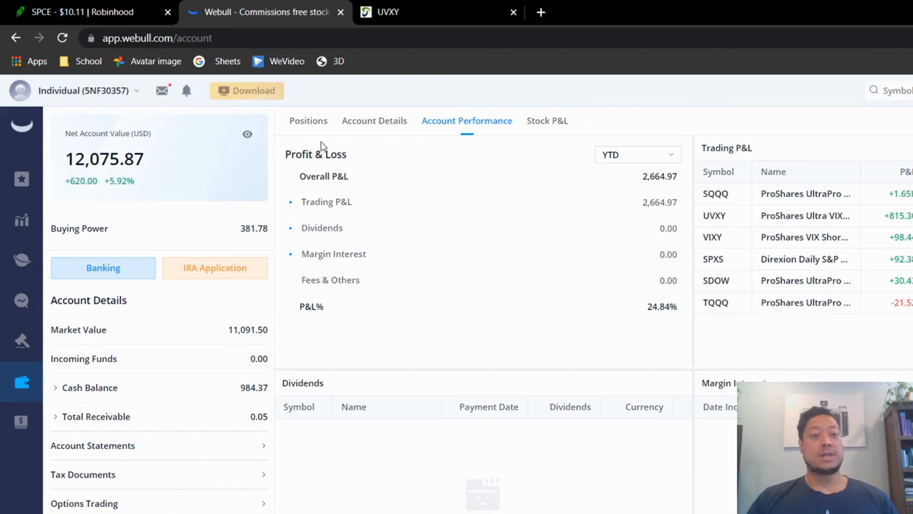
Return to Positions showing UVXY 900- and 50-share lots and -9 options.
{"action": "left_click", "coordinate": [308, 120]}
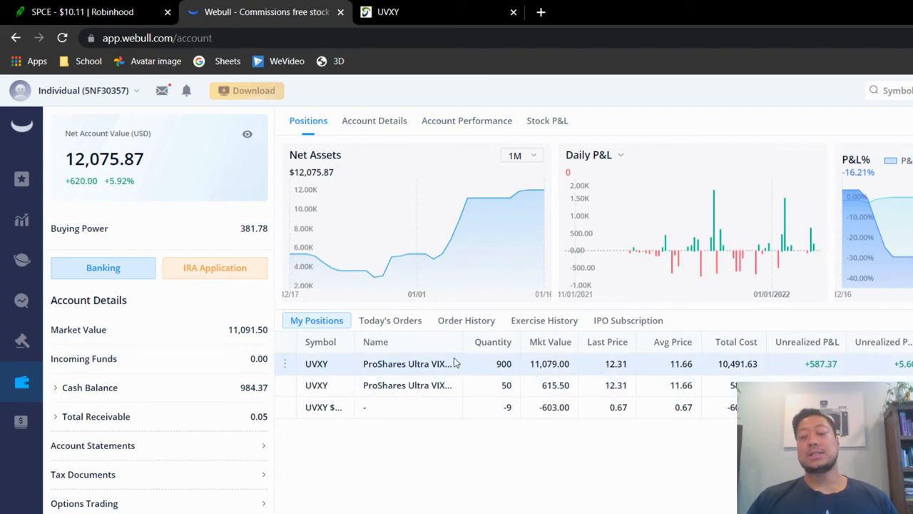
{"action": "mouse_move", "coordinate": [577, 386]}
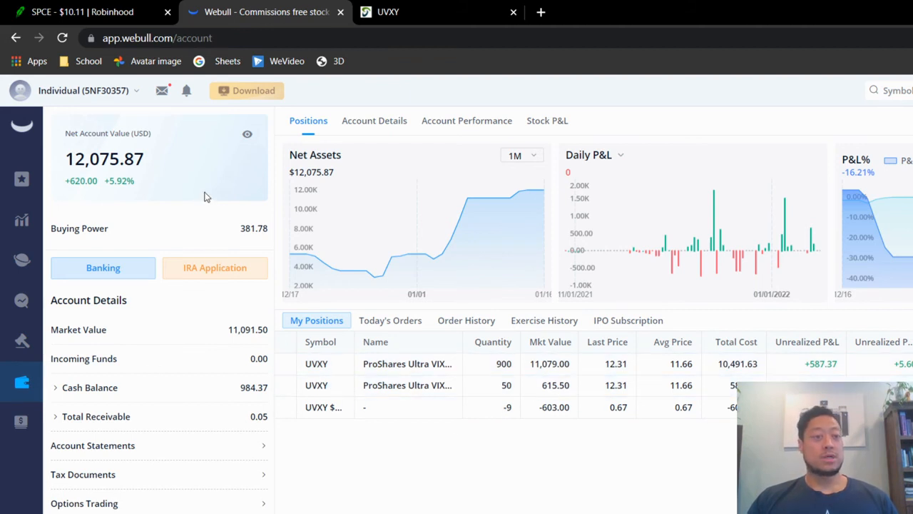
{"action": "mouse_move", "coordinate": [516, 371]}
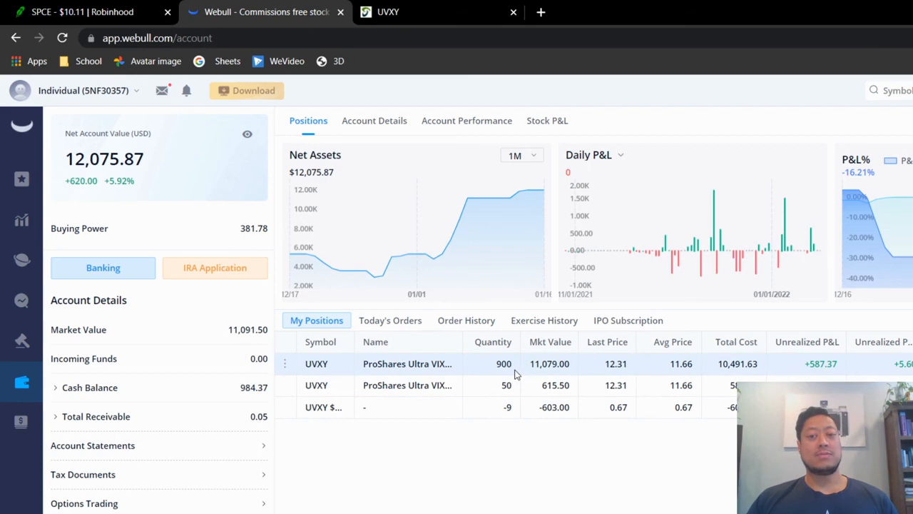